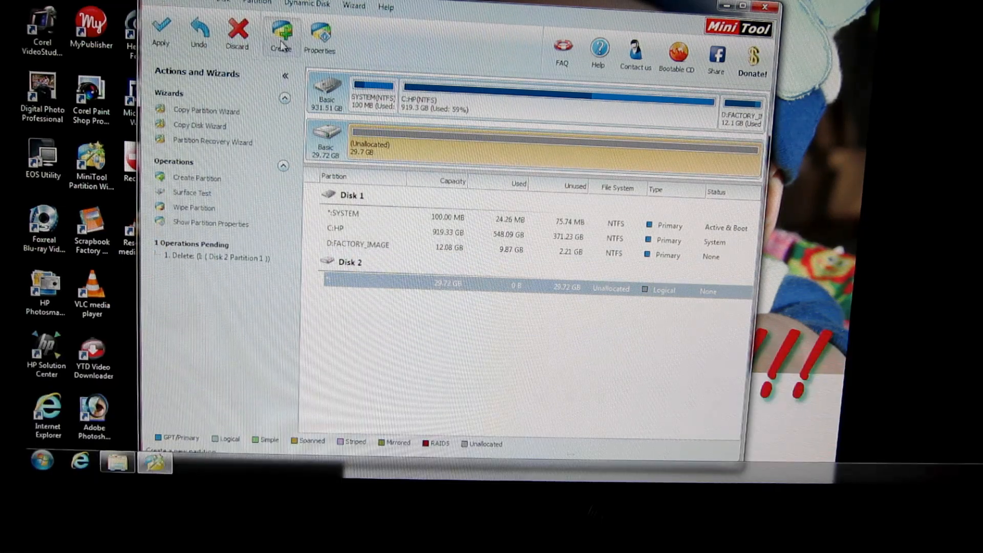
Step: Create a 29.7 GB NTFS partition on Disk 2 and apply the pending operations
{"action": "left_click", "coordinate": [281, 31]}
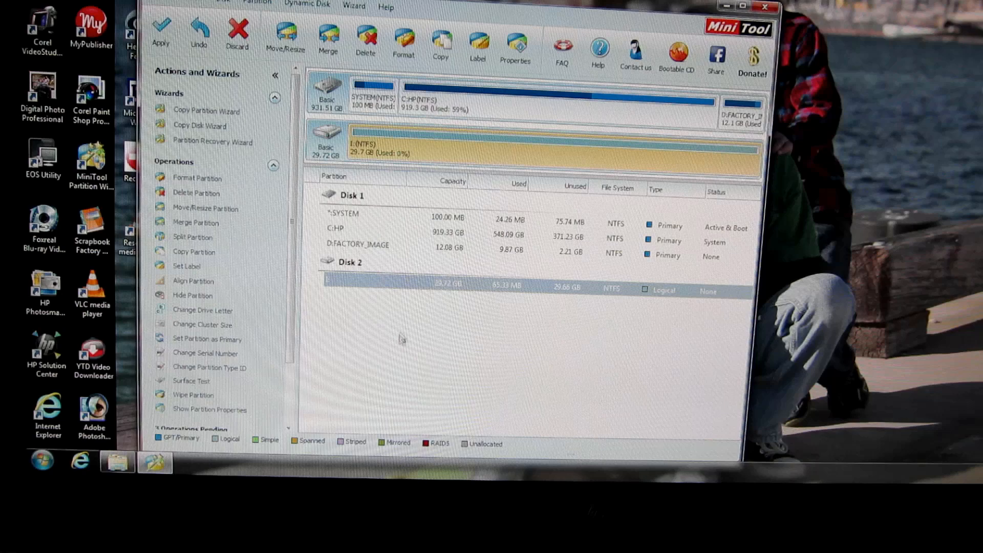
{"action": "left_click", "coordinate": [161, 31]}
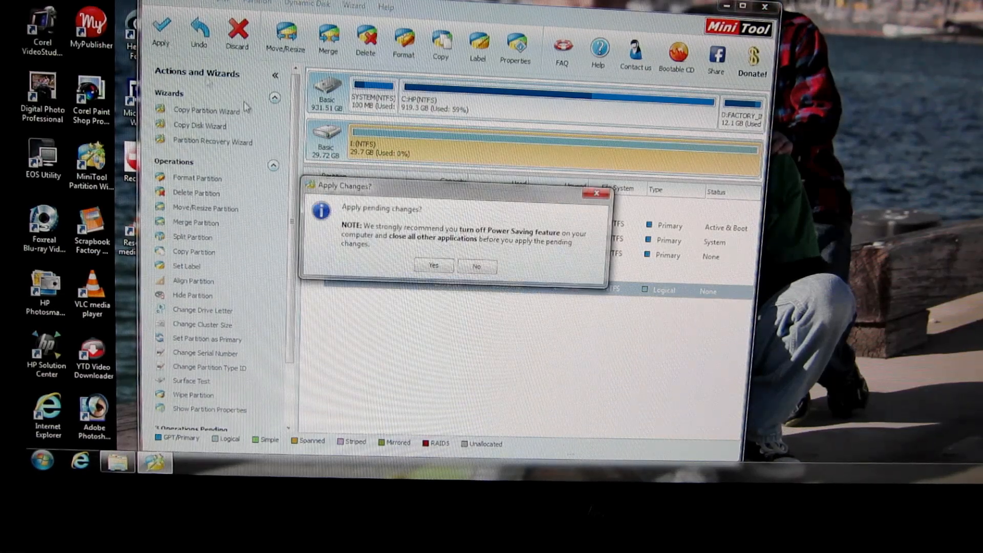
{"action": "left_click", "coordinate": [433, 265]}
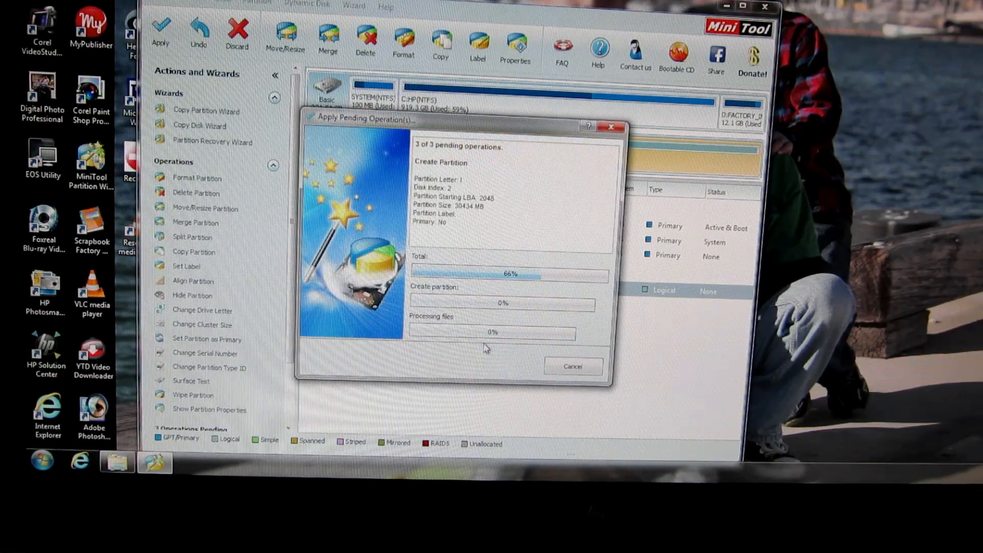